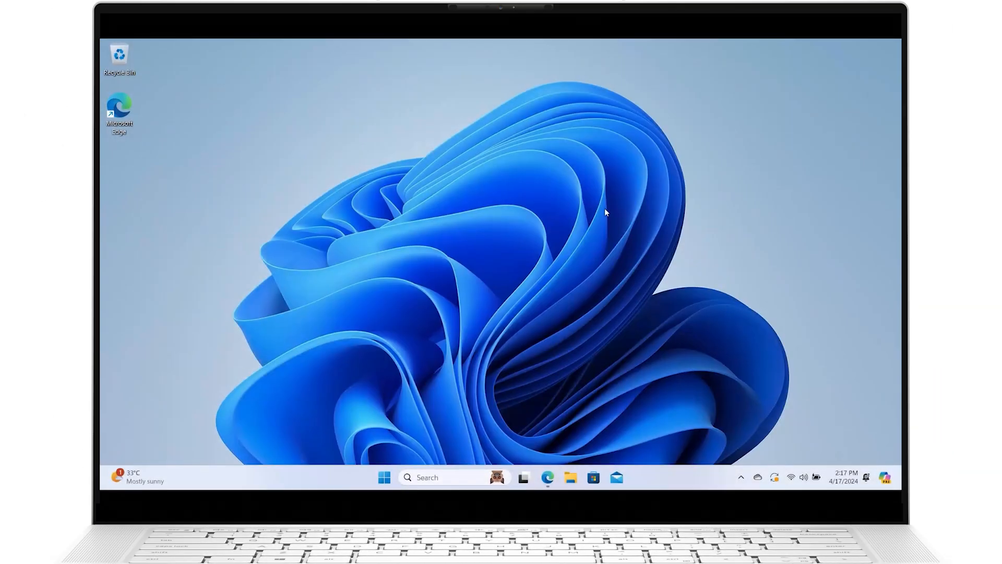
# Launch Microsoft Edge and reach the Dell support page for the Latitude 9510
pyautogui.click(547, 478)
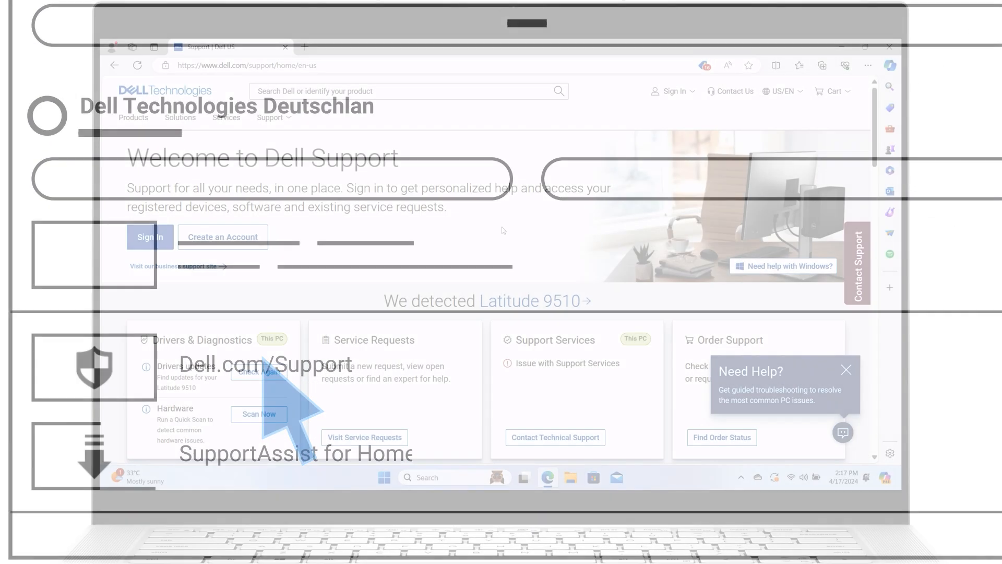
pyautogui.scroll(-3)
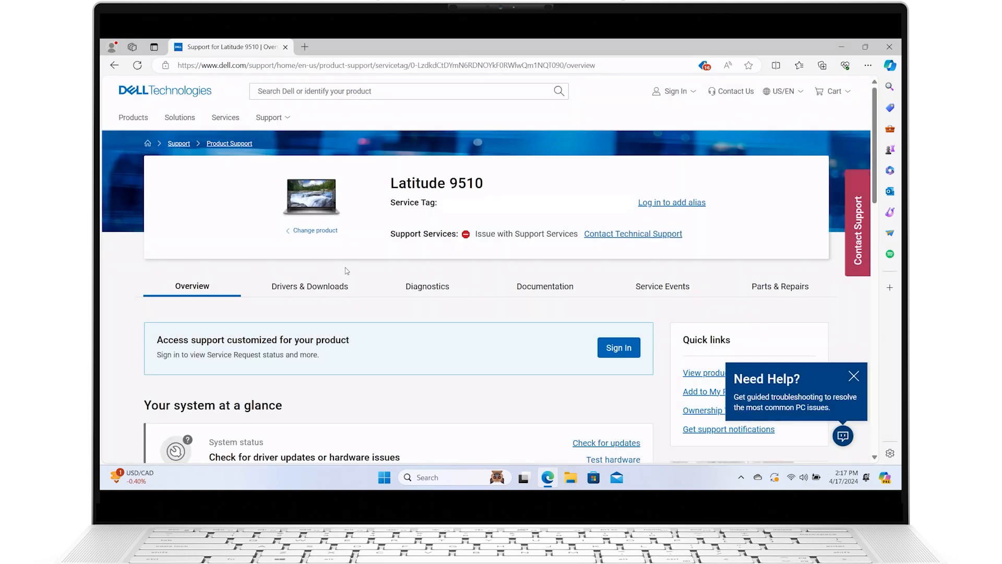
# Open the Diagnostics tab and scroll to the Quick, Full and Custom test options
pyautogui.click(427, 285)
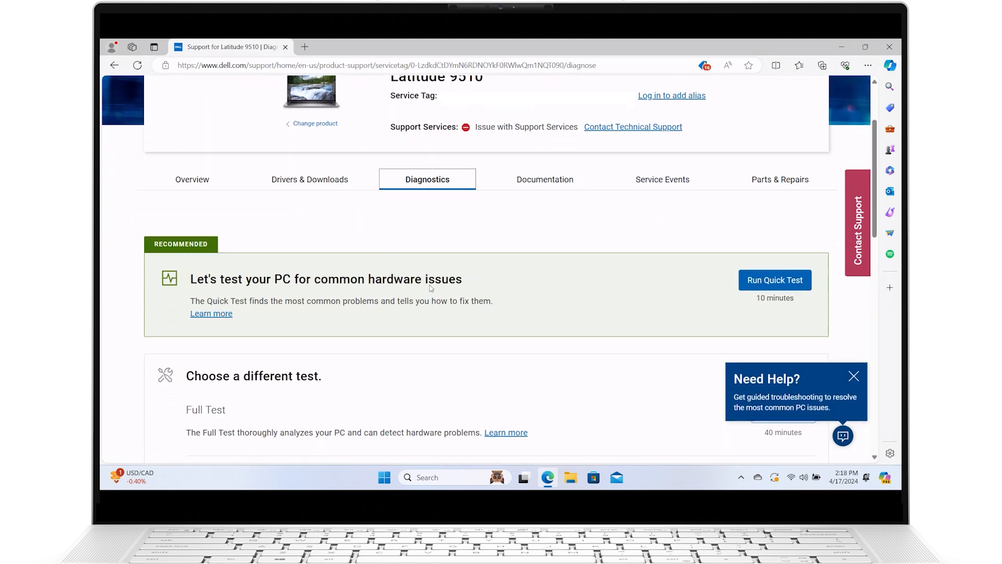
pyautogui.scroll(-3)
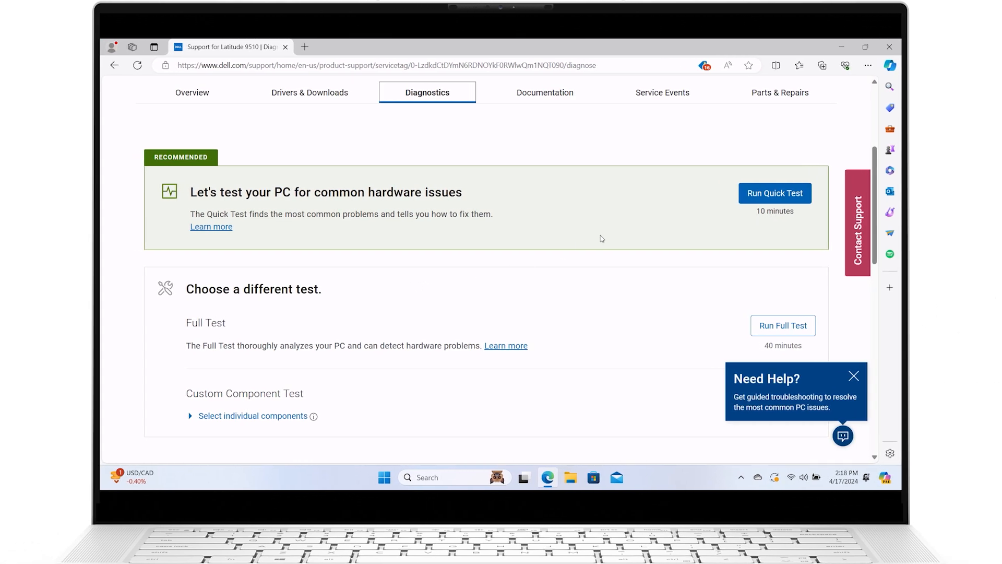
# Run the Quick Test and scroll through results showing all components passed
pyautogui.click(774, 193)
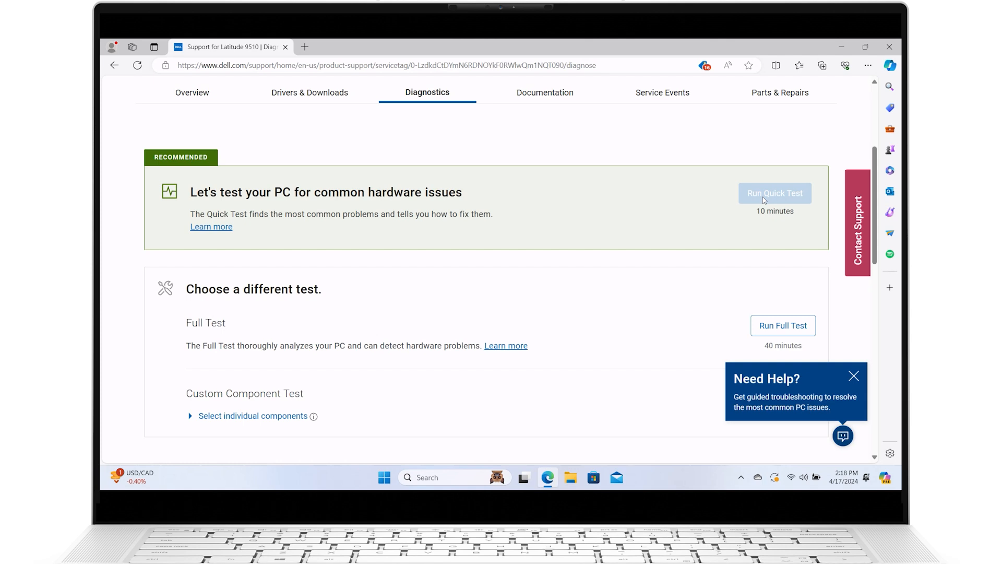
pyautogui.click(775, 193)
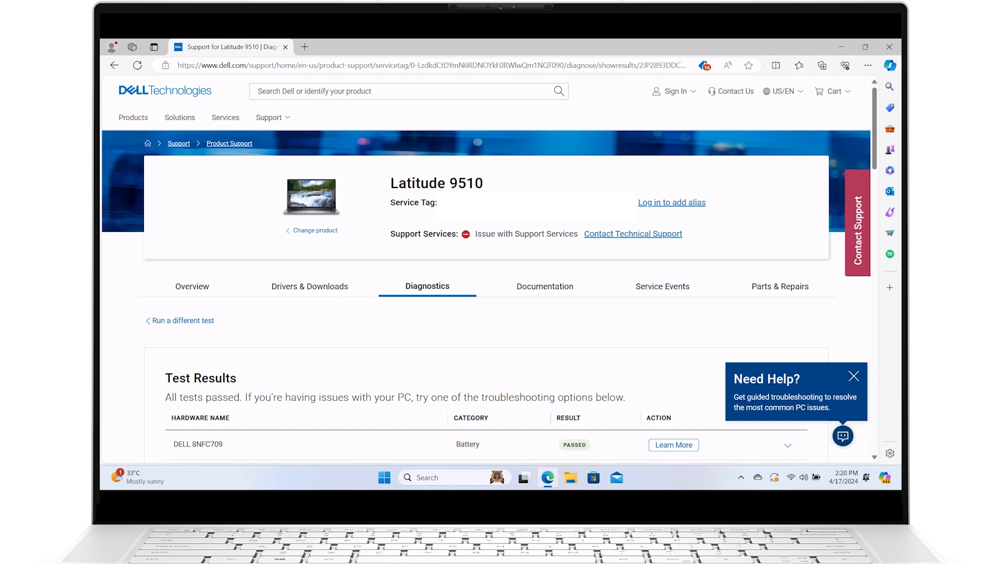
pyautogui.scroll(-3)
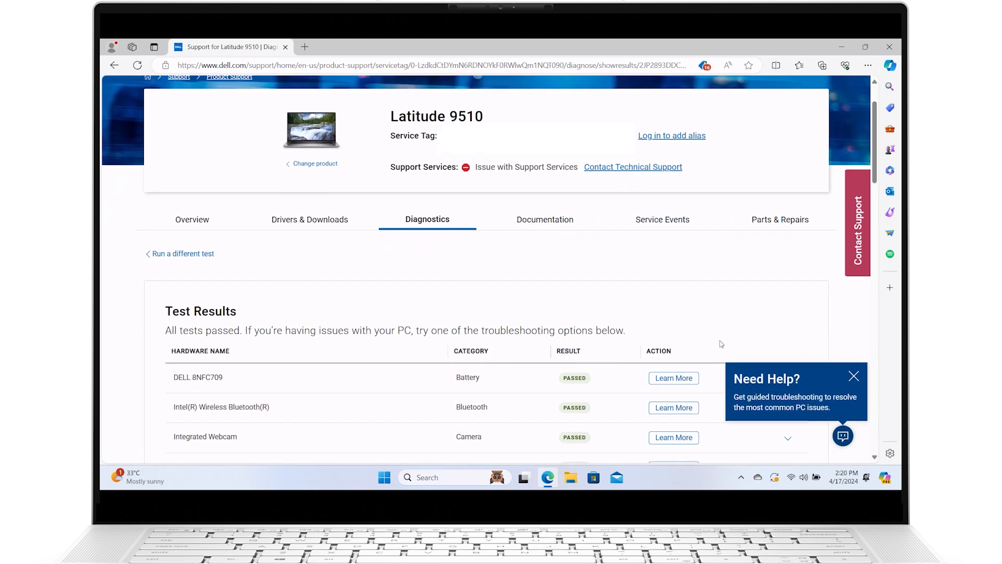
pyautogui.scroll(-3)
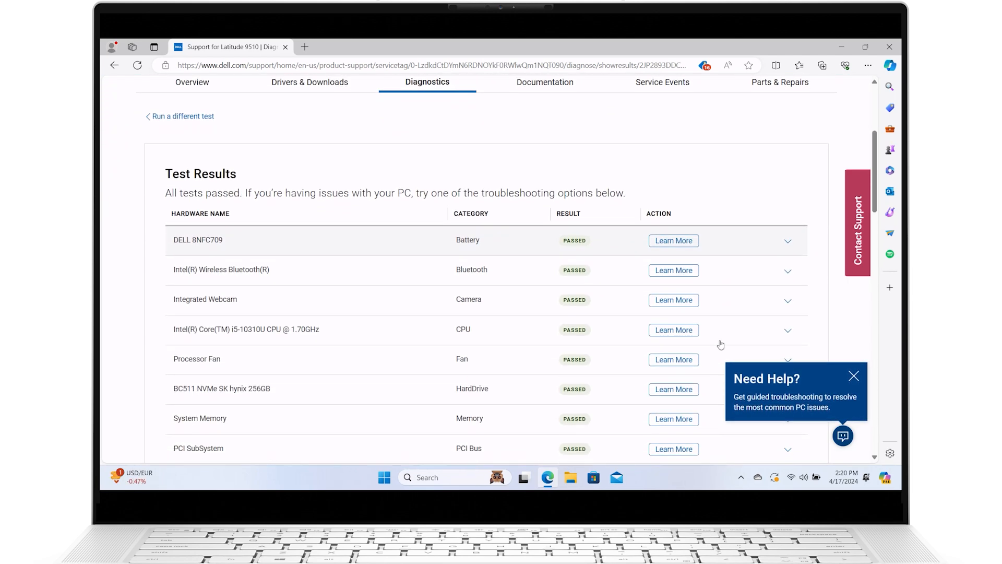
pyautogui.scroll(-3)
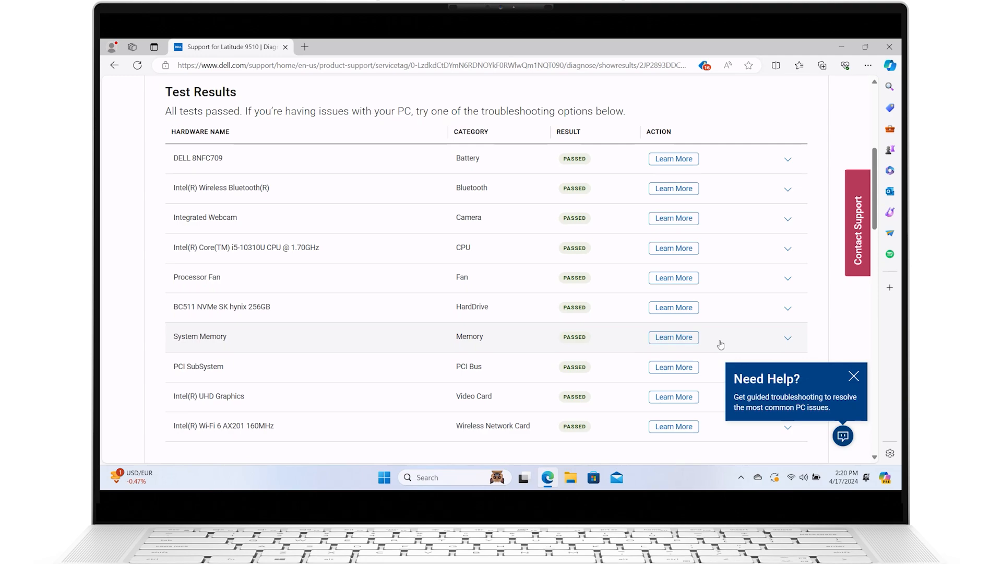
pyautogui.scroll(-3)
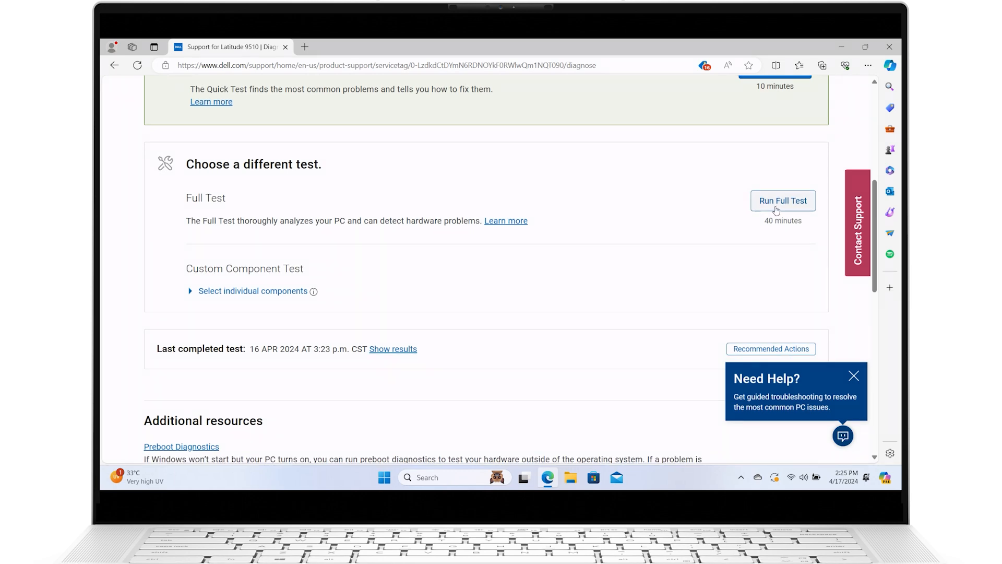
# Run the Full Test, confirming Continue in the What to expect dialog
pyautogui.click(783, 200)
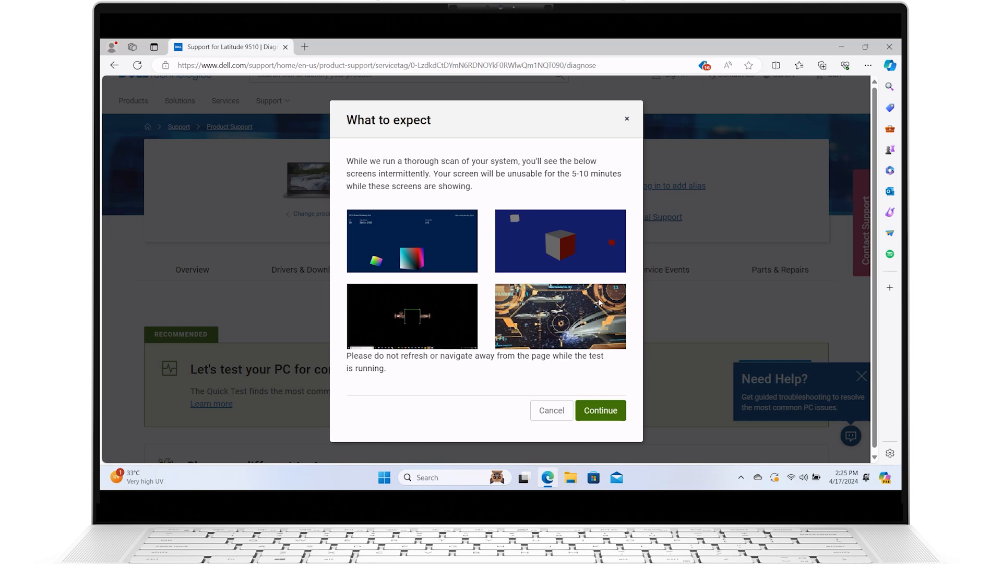
pyautogui.moveTo(616, 349)
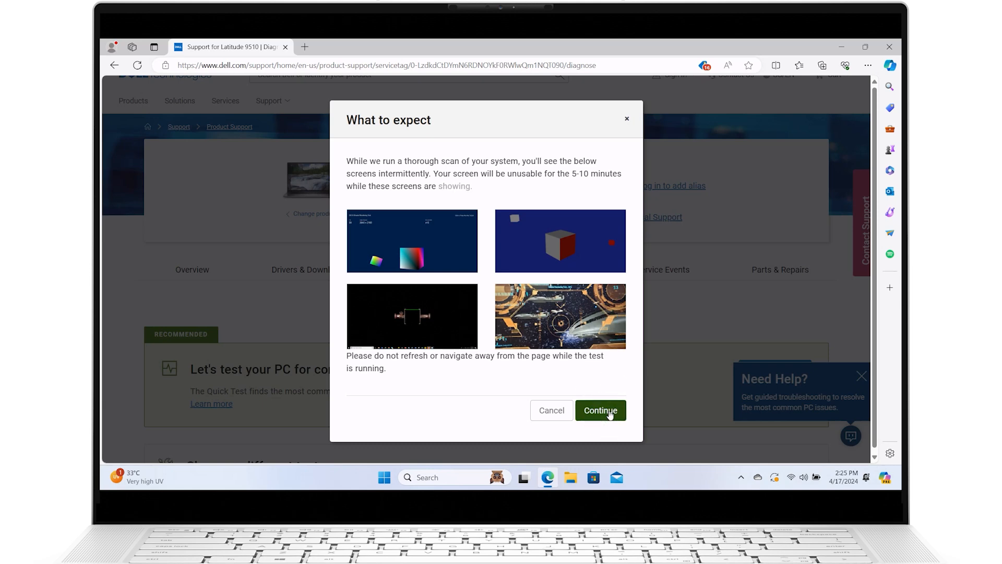
pyautogui.click(600, 410)
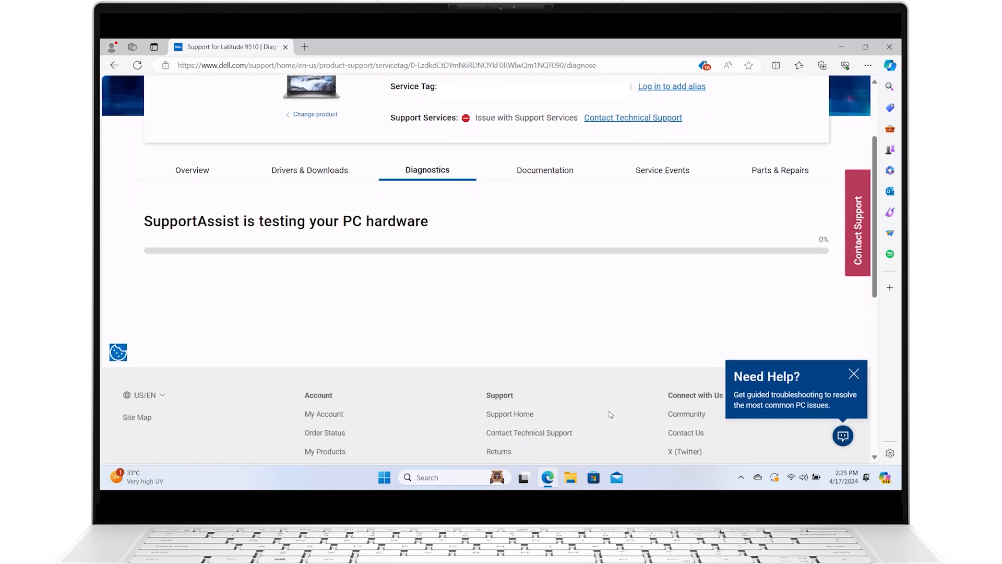
pyautogui.scroll(-3)
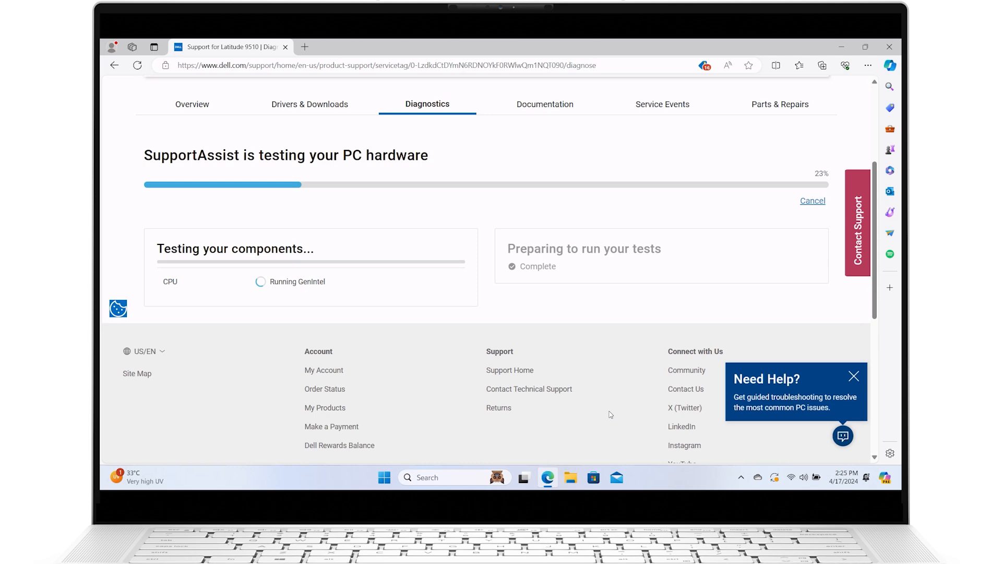
pyautogui.moveTo(823, 327)
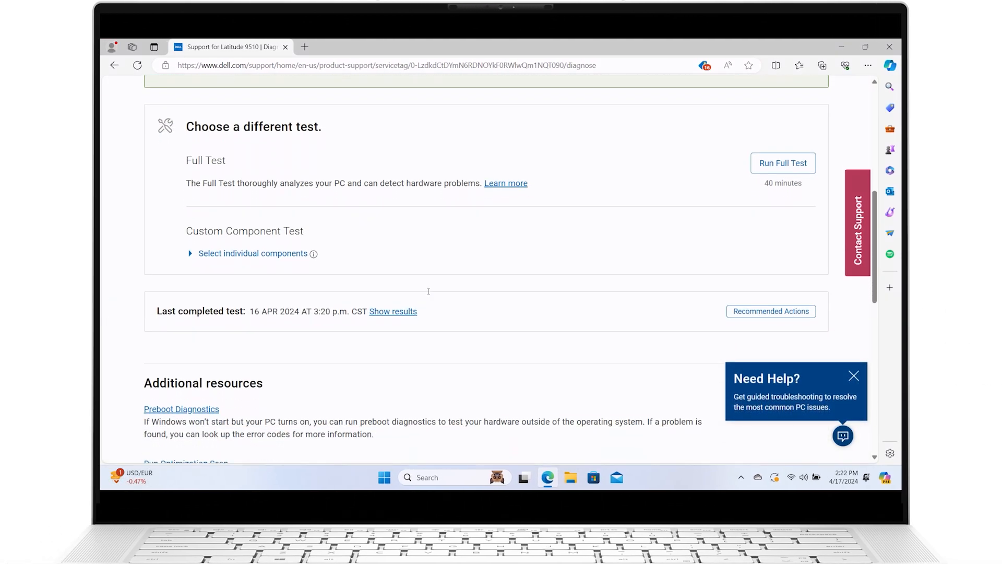
# Select the battery for a custom component test, ending on Dell General Topics
pyautogui.scroll(-3)
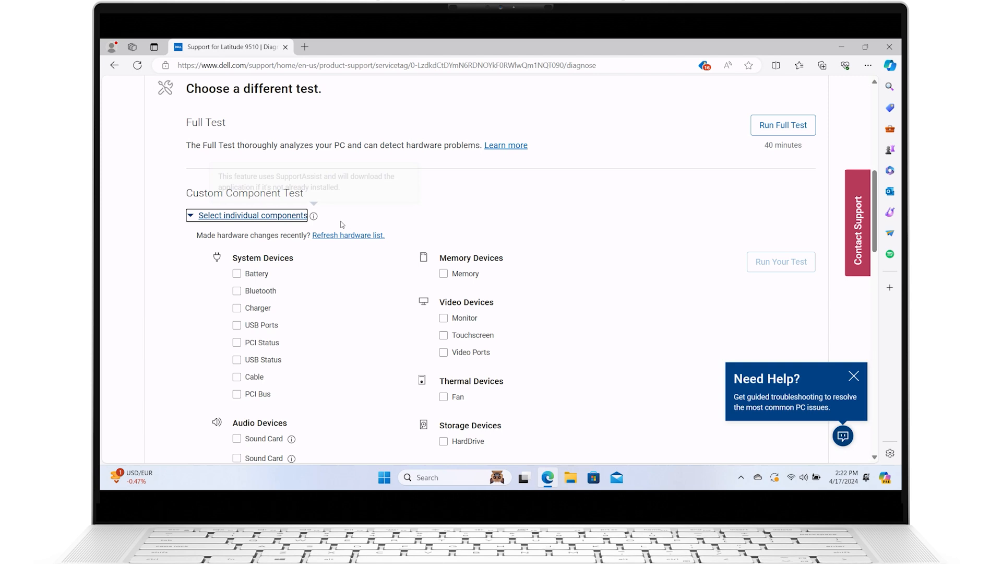
pyautogui.scroll(-3)
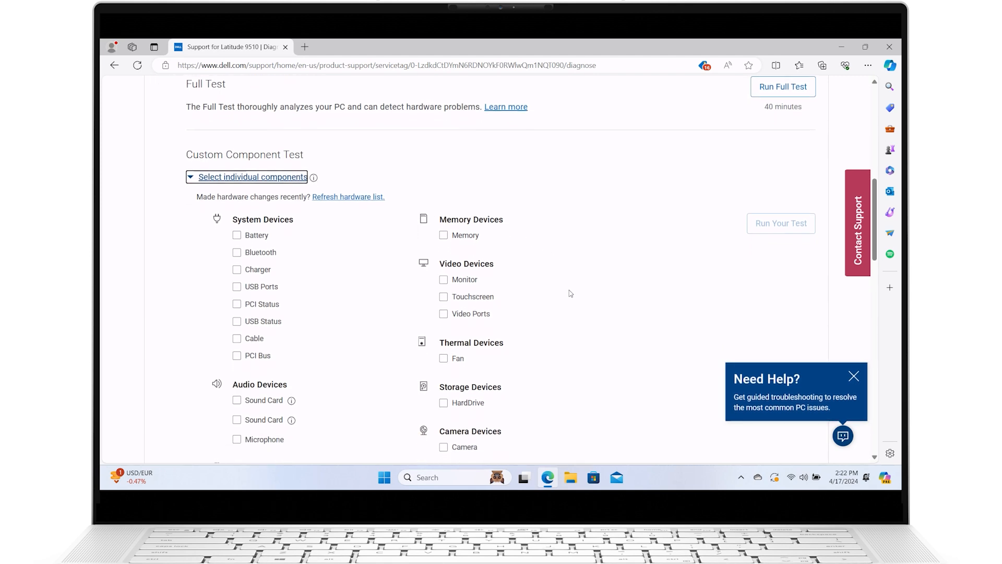
pyautogui.scroll(-3)
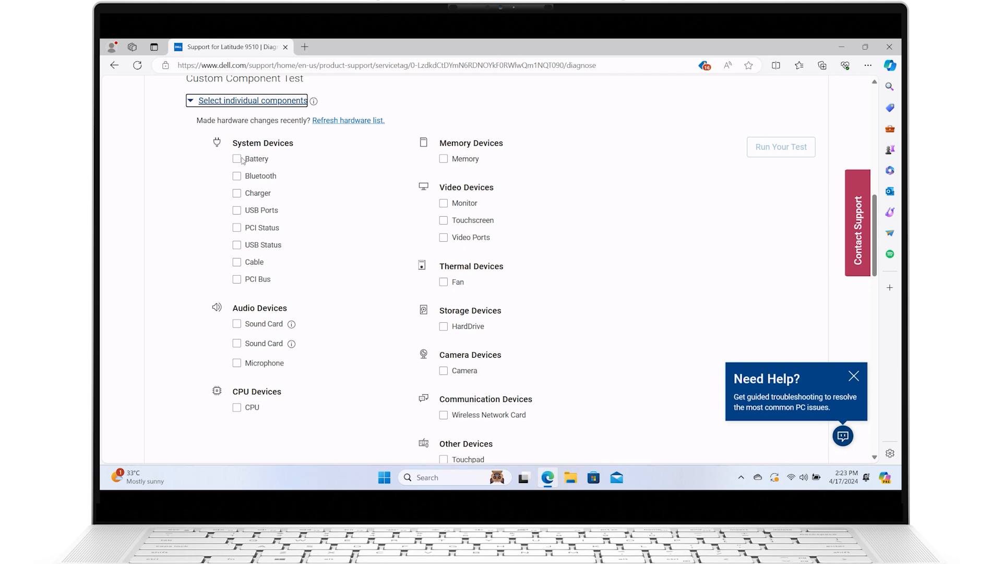
pyautogui.click(237, 159)
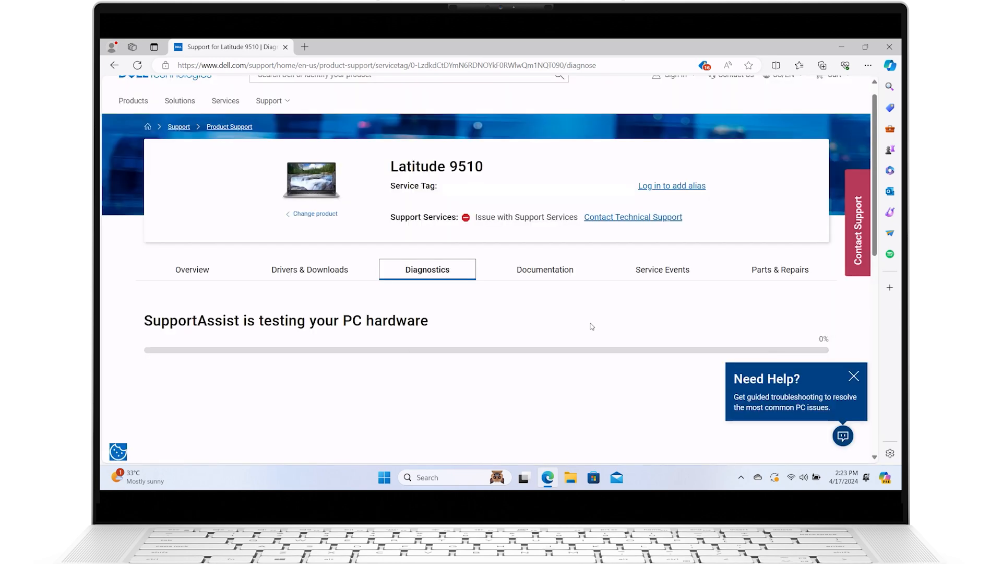
pyautogui.scroll(-3)
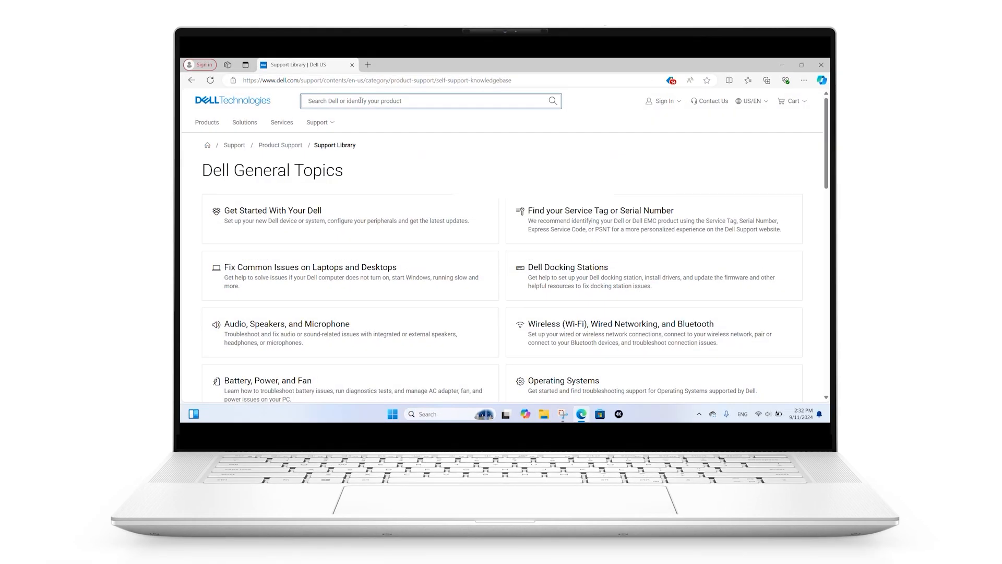
# Search the support site for 'performance issue'
pyautogui.write('performance issue')
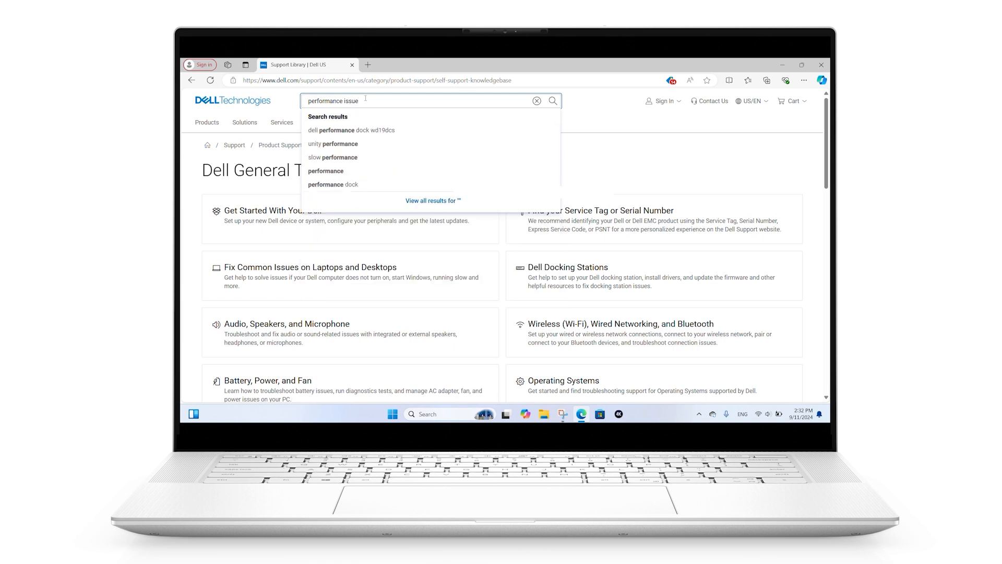
pyautogui.click(553, 101)
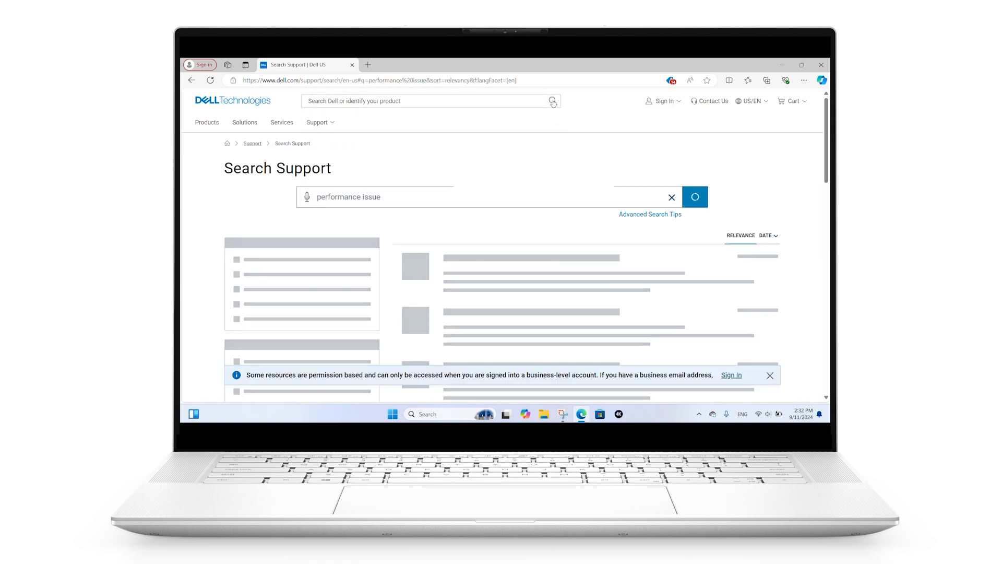